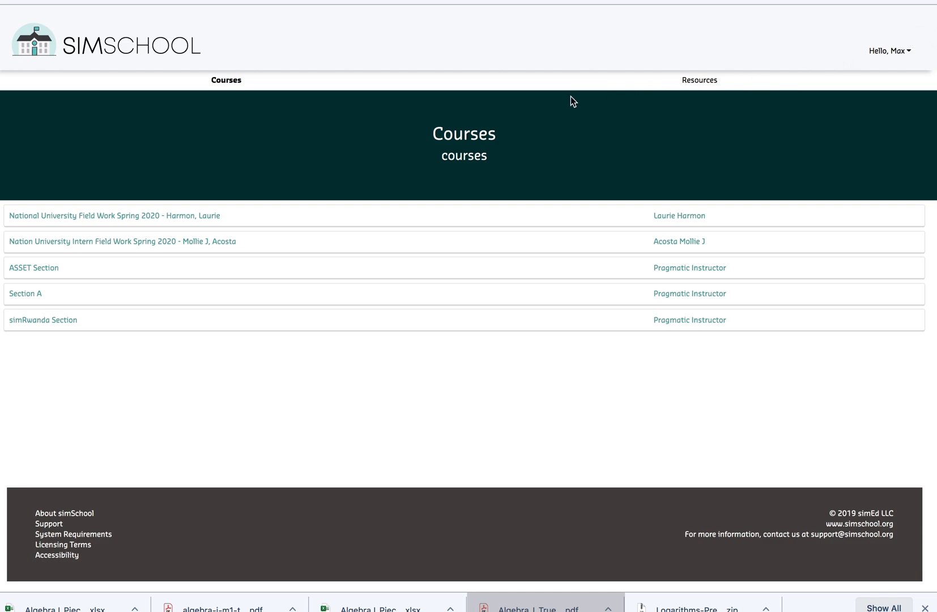
mouse_move(211, 159)
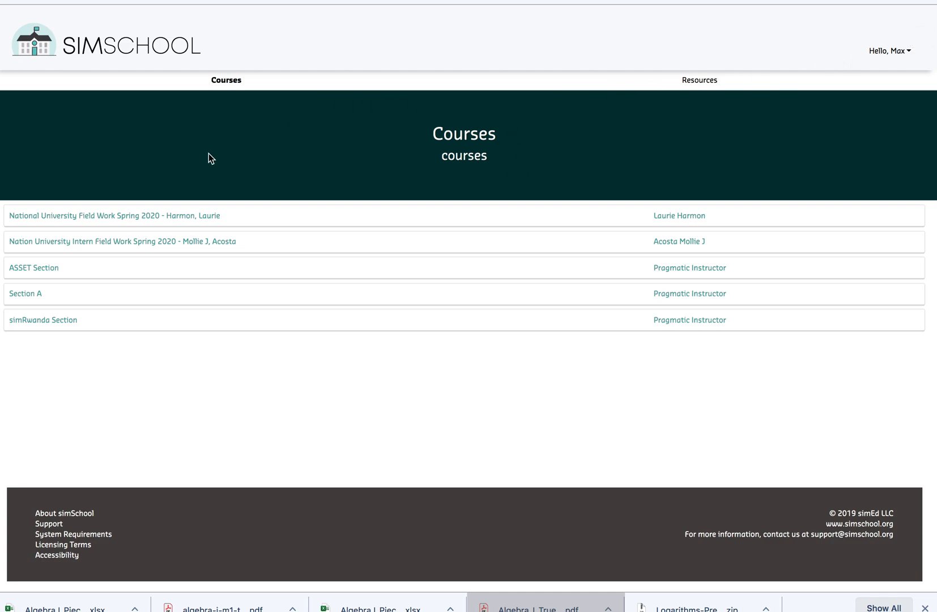
Go into the National University Field Work Spring 2020 course and list its modules.
click(114, 216)
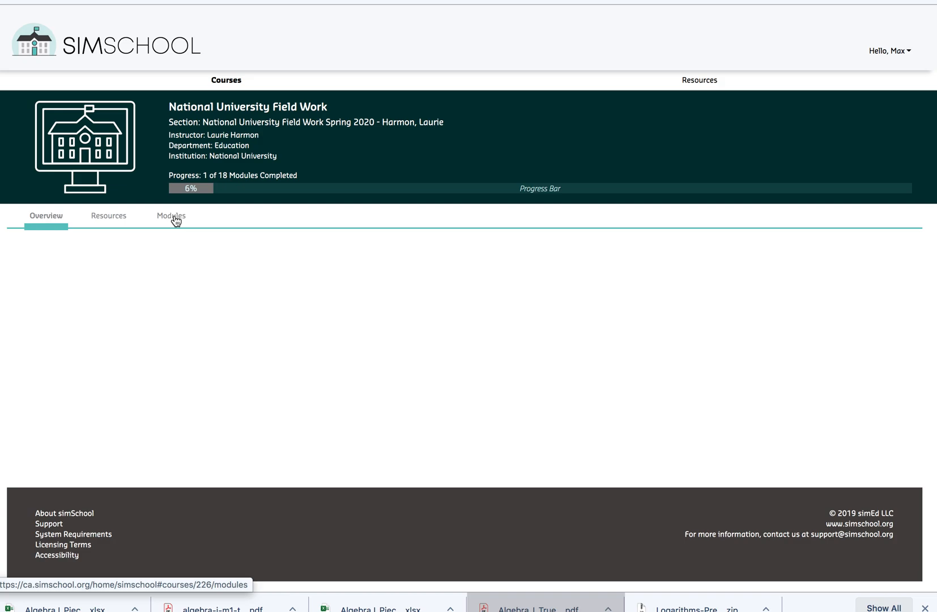
click(171, 215)
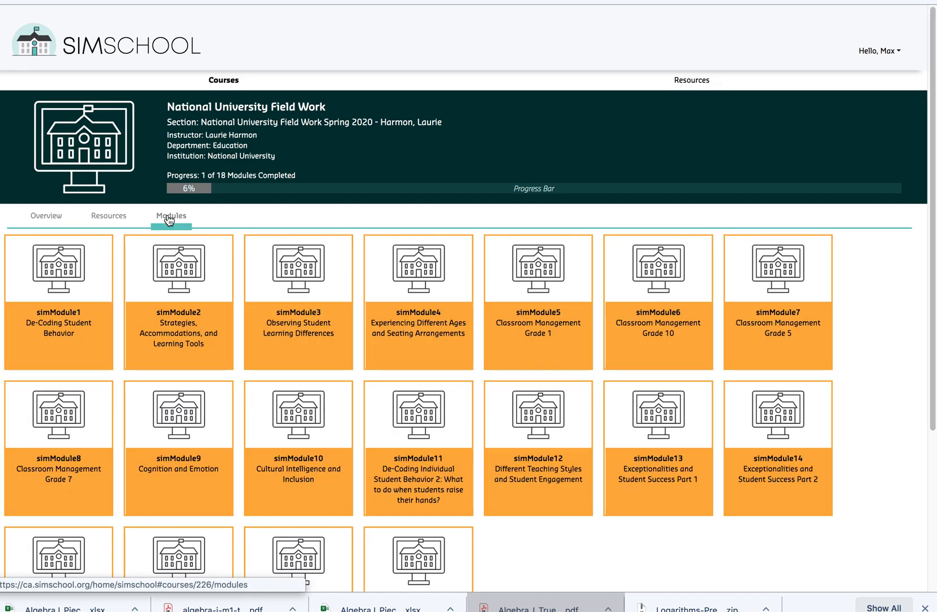
mouse_move(418, 269)
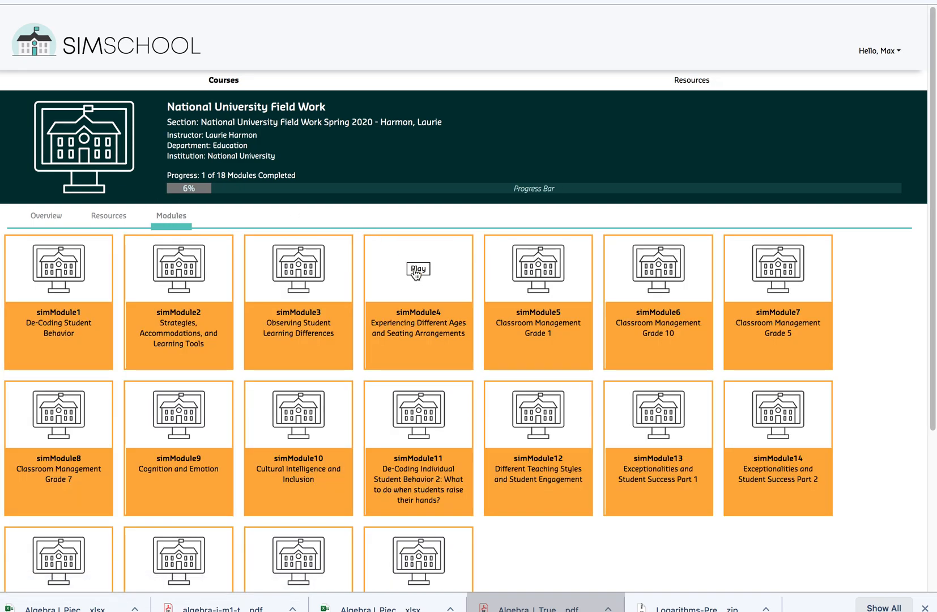
Enter simModule4 and show its Teaching Sims for Class 1 and Class 2.
click(418, 268)
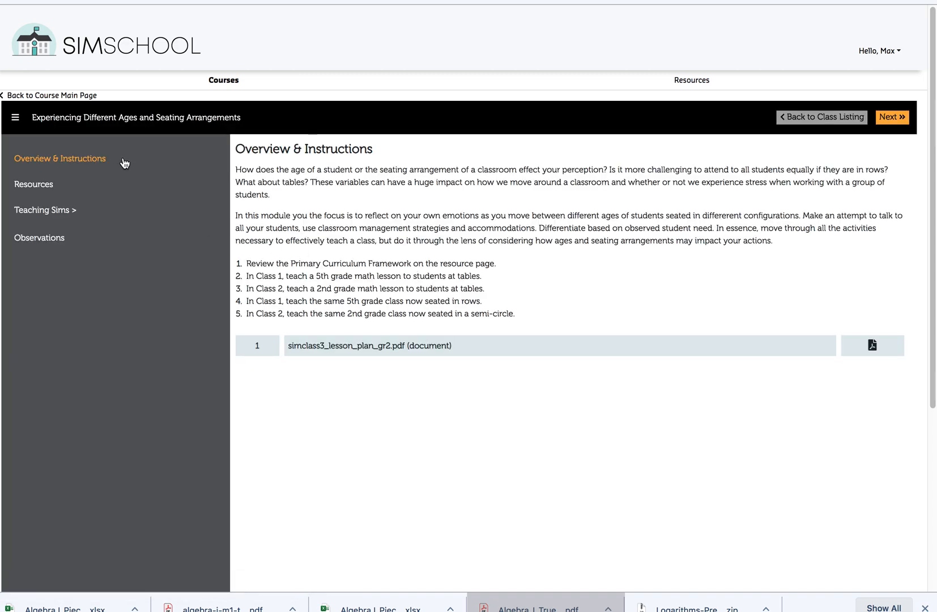
mouse_move(87, 197)
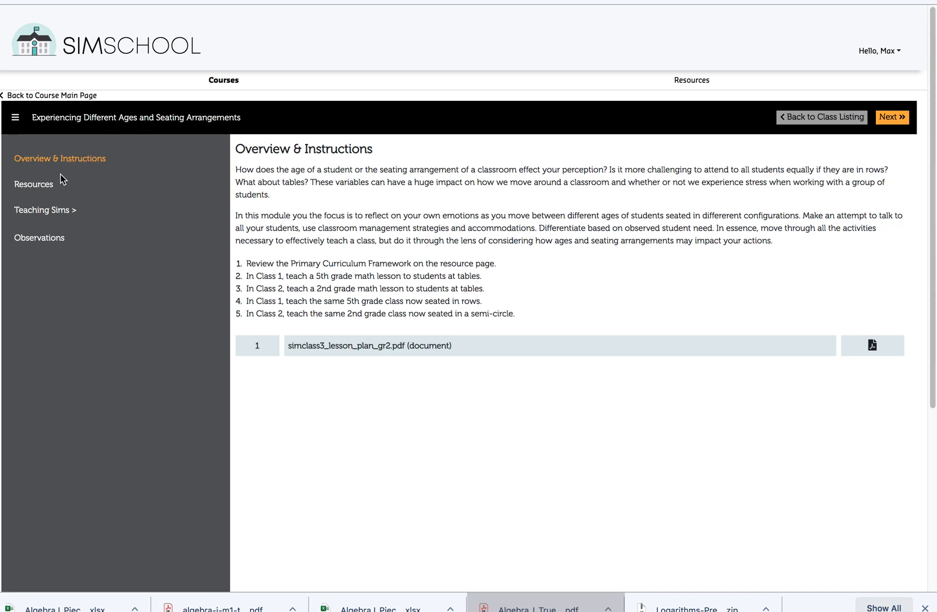
mouse_move(68, 234)
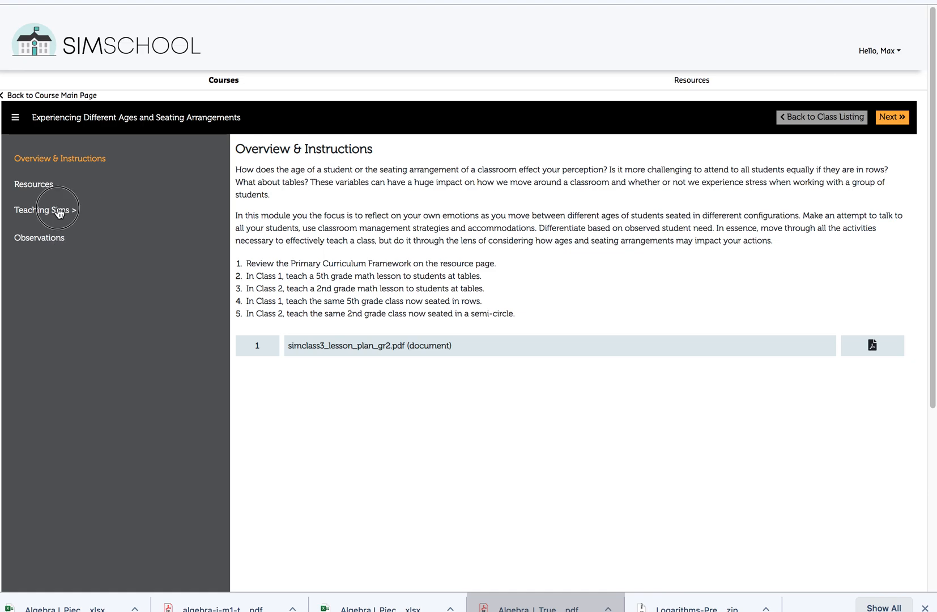
click(40, 209)
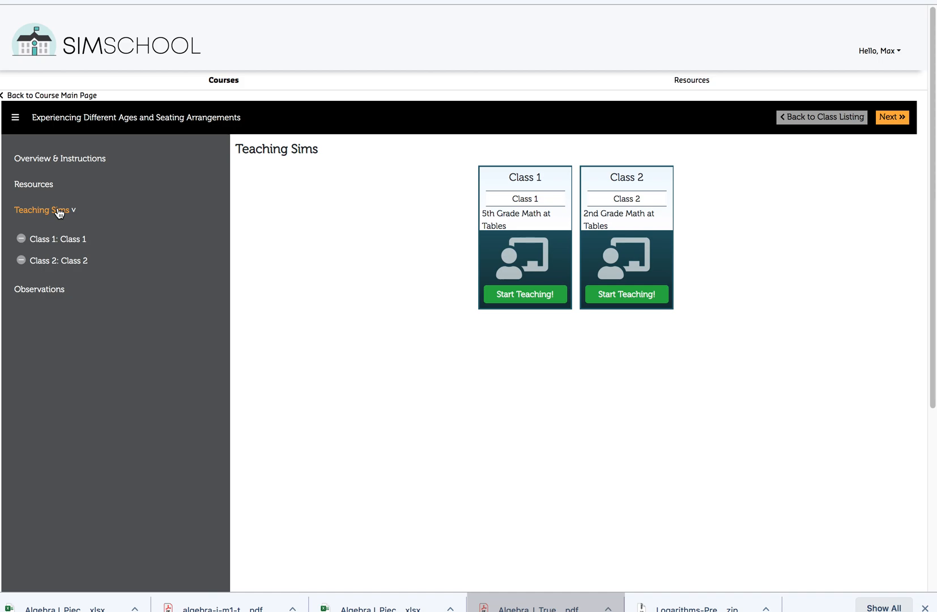
mouse_move(49, 249)
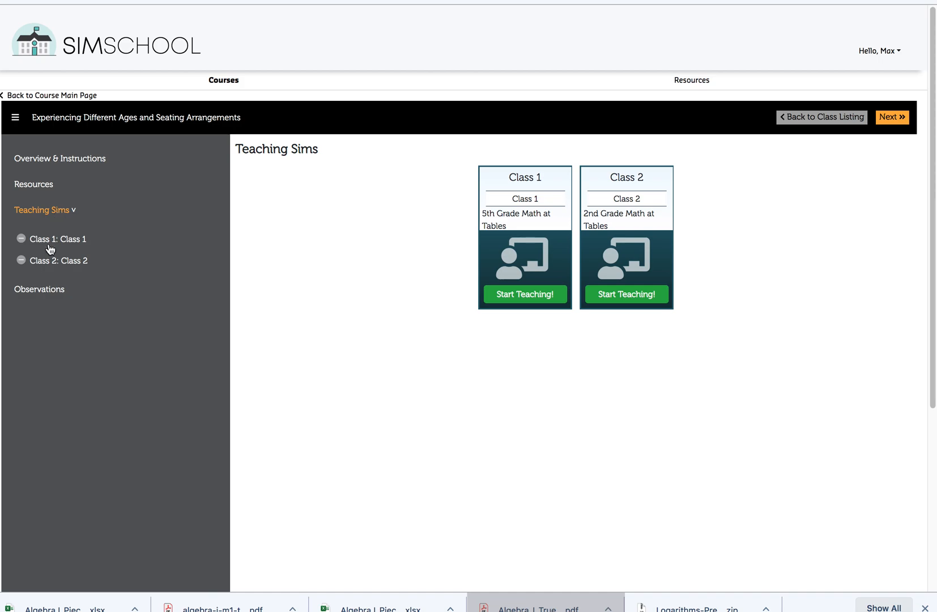
Check the module's Observations summary, then go back to the course main page.
click(39, 289)
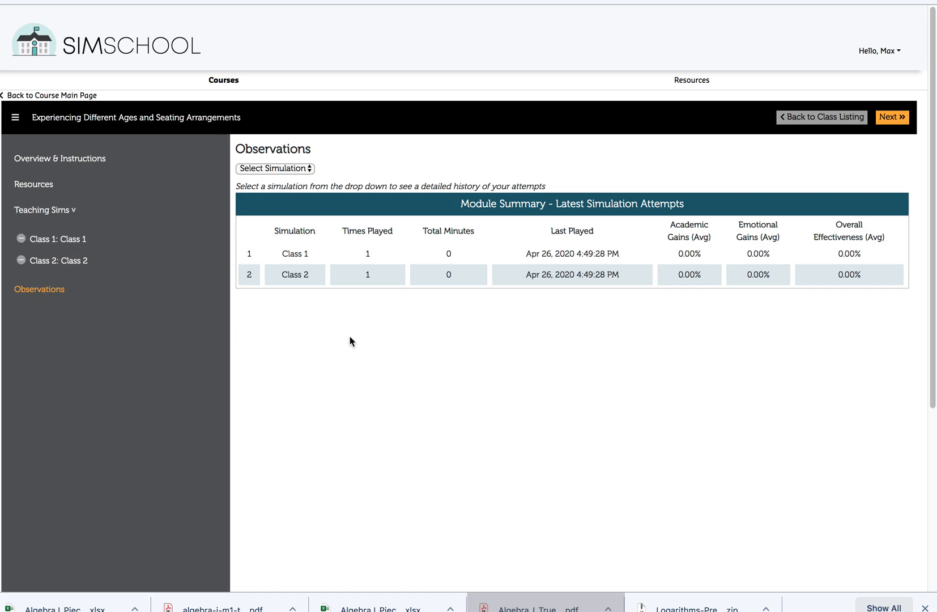
mouse_move(434, 316)
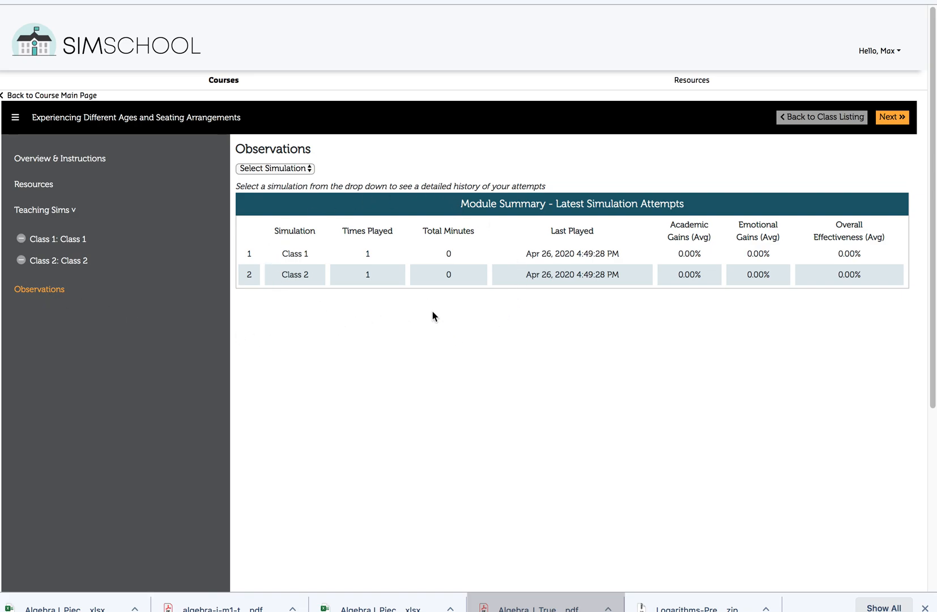
mouse_move(495, 357)
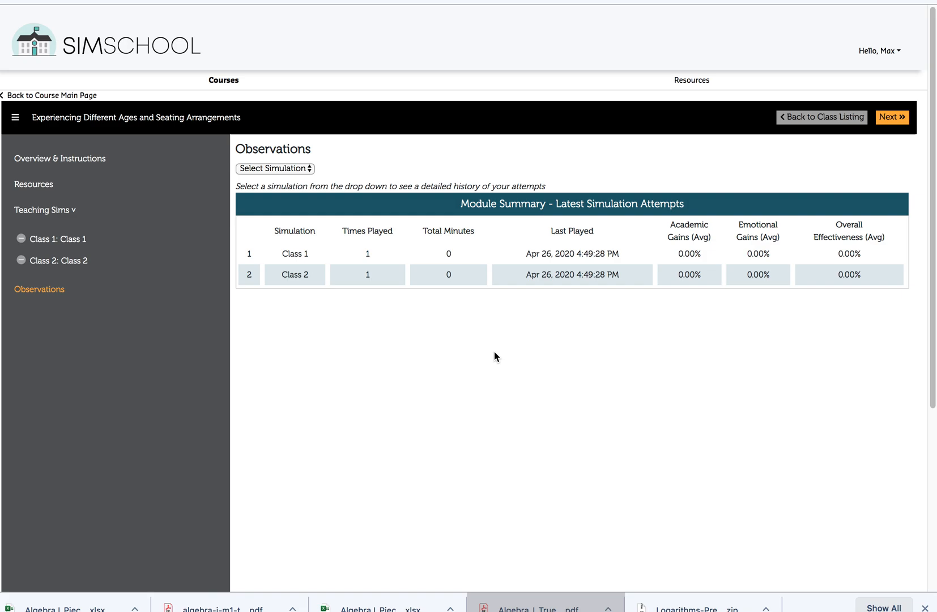
mouse_move(110, 84)
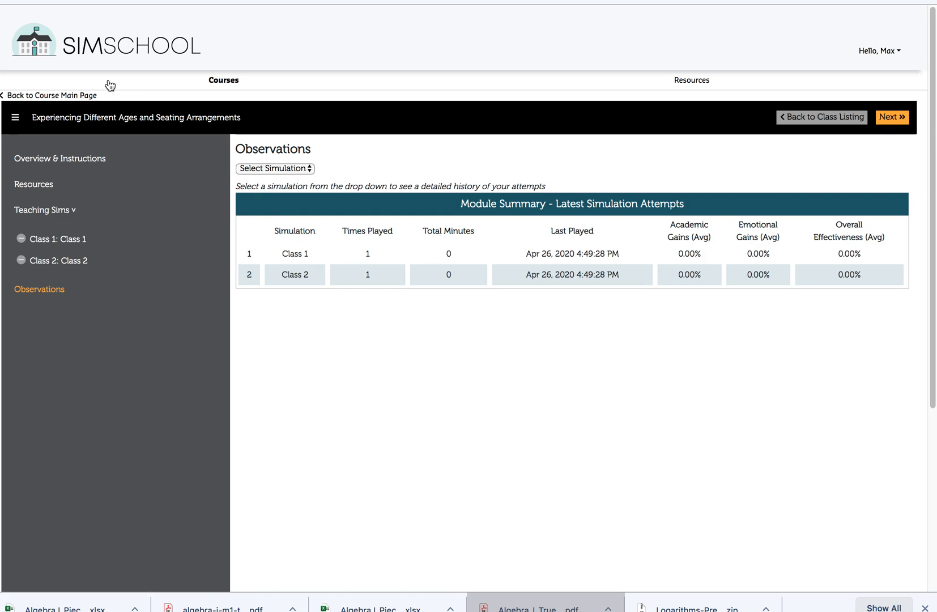
click(49, 96)
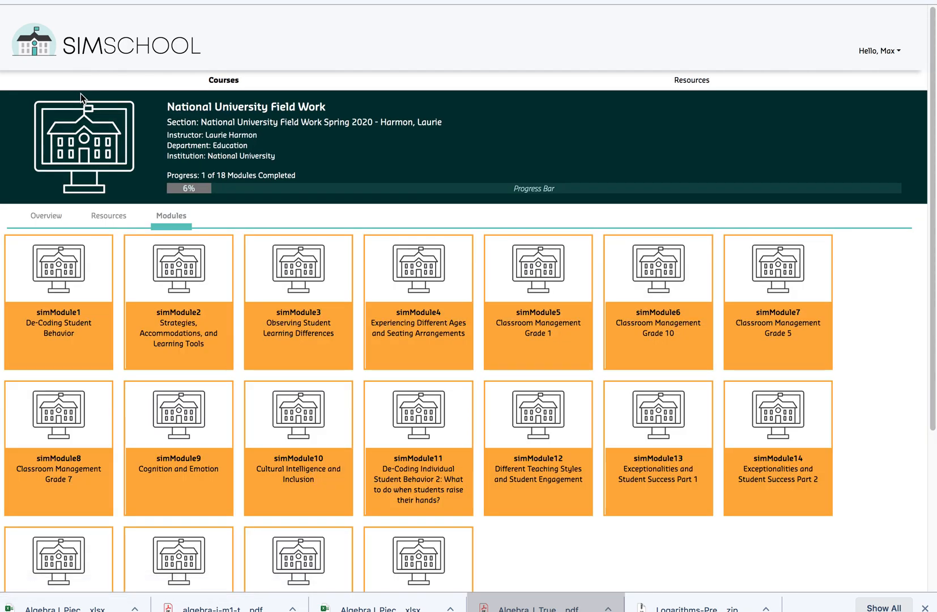
mouse_move(537, 268)
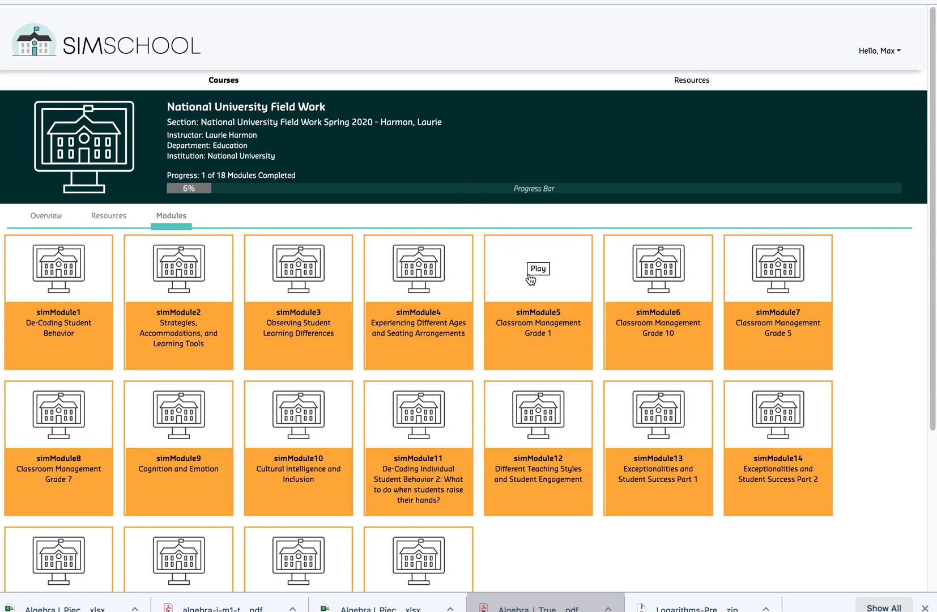
Enter simModule5 Classroom Management Grade 1 and head to its Teaching Sims.
click(537, 269)
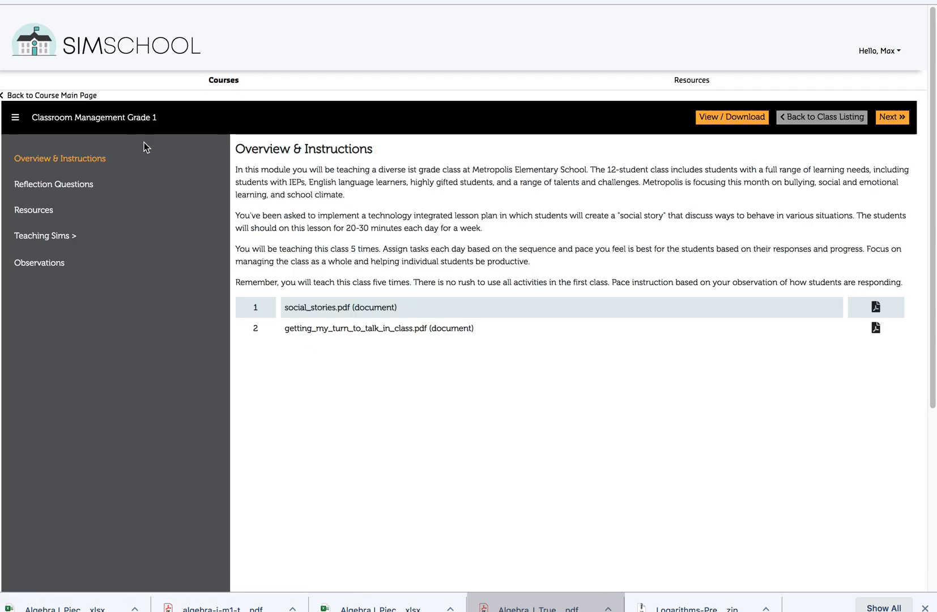
mouse_move(146, 136)
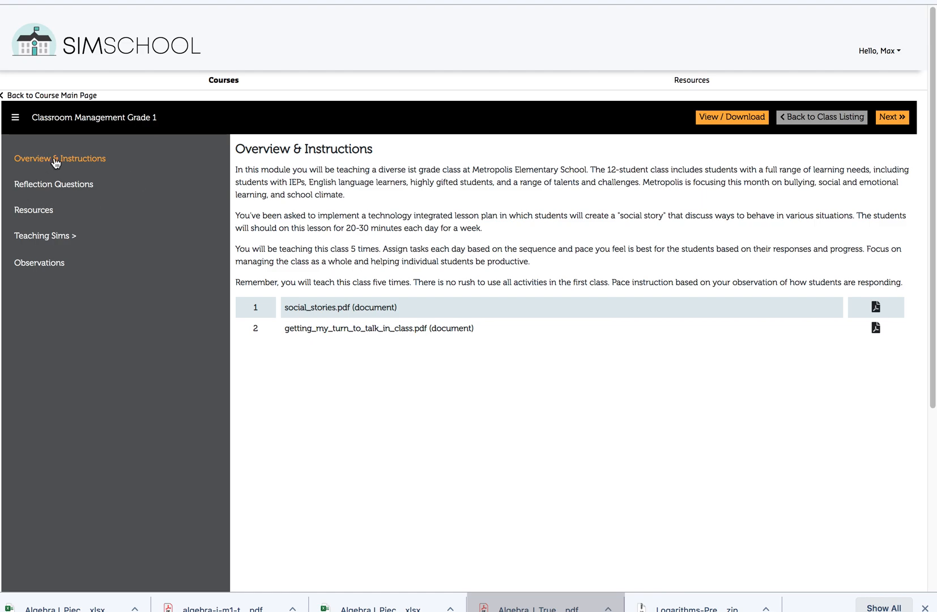
mouse_move(142, 201)
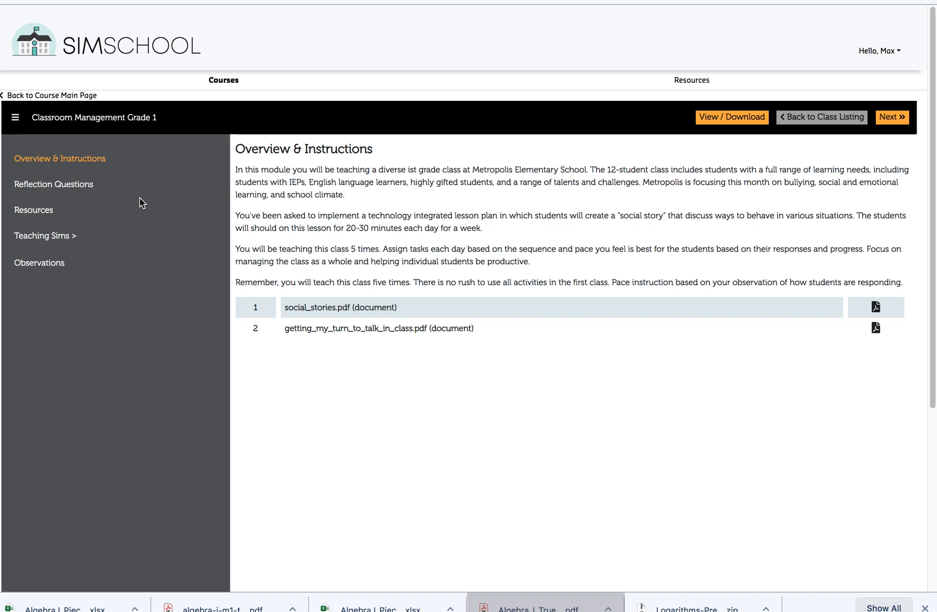
click(45, 236)
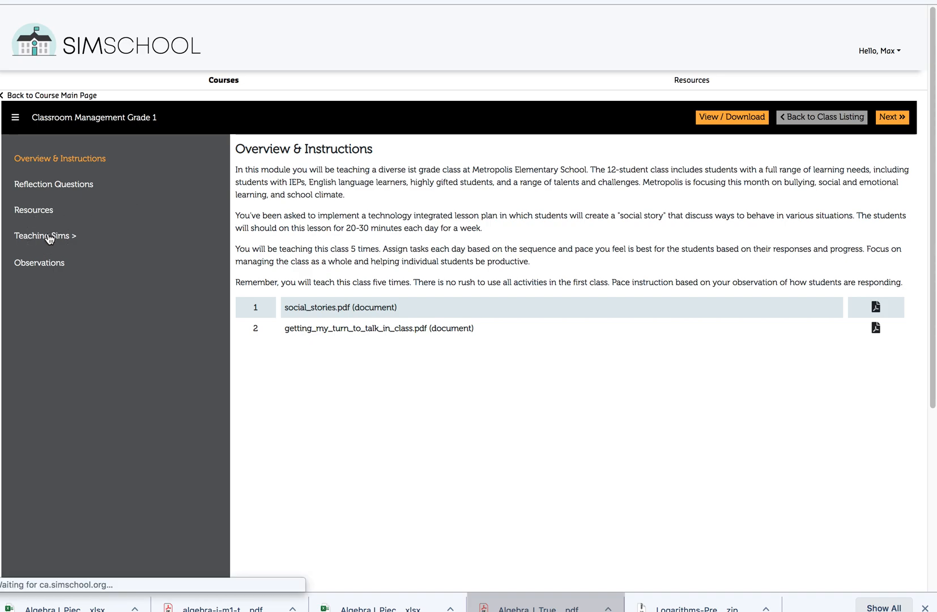
Show the Grade 1 module's five Teaching Sims, Class 1 through Class 5.
click(44, 234)
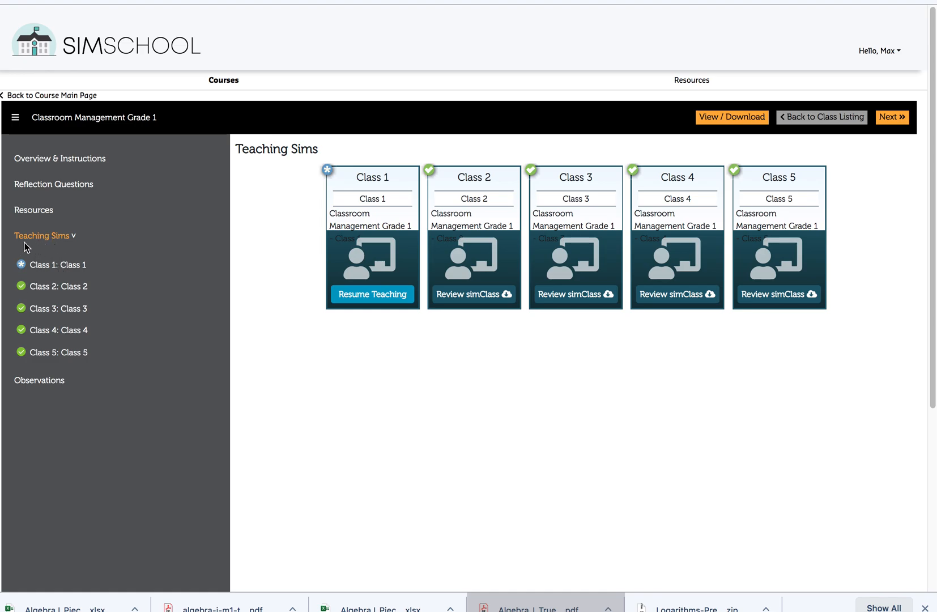
mouse_move(38, 281)
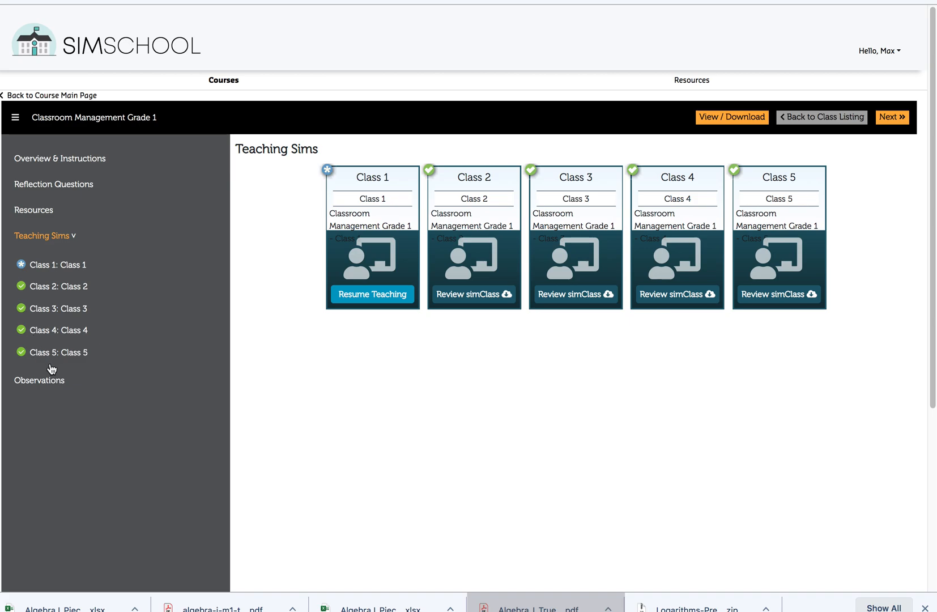
click(38, 379)
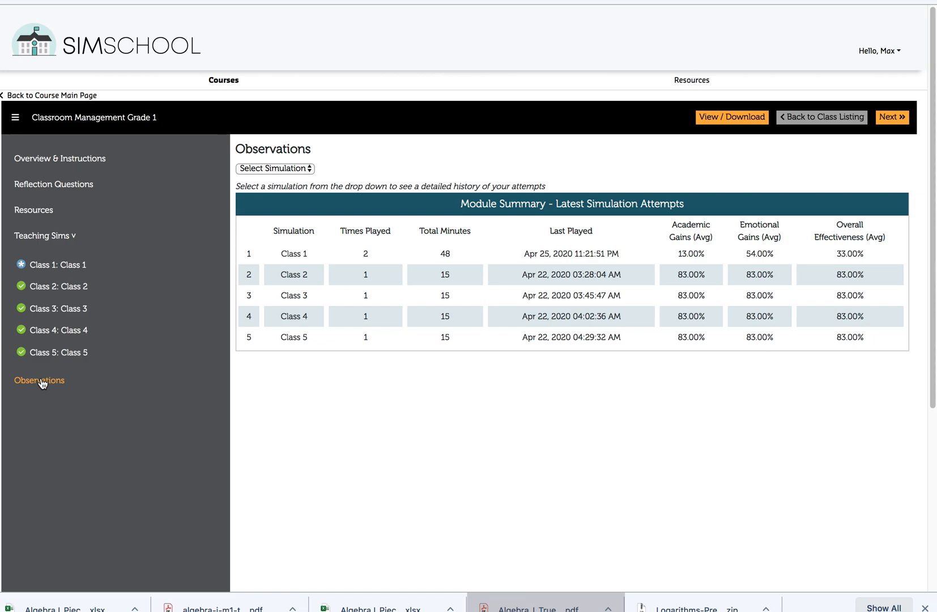
mouse_move(367, 332)
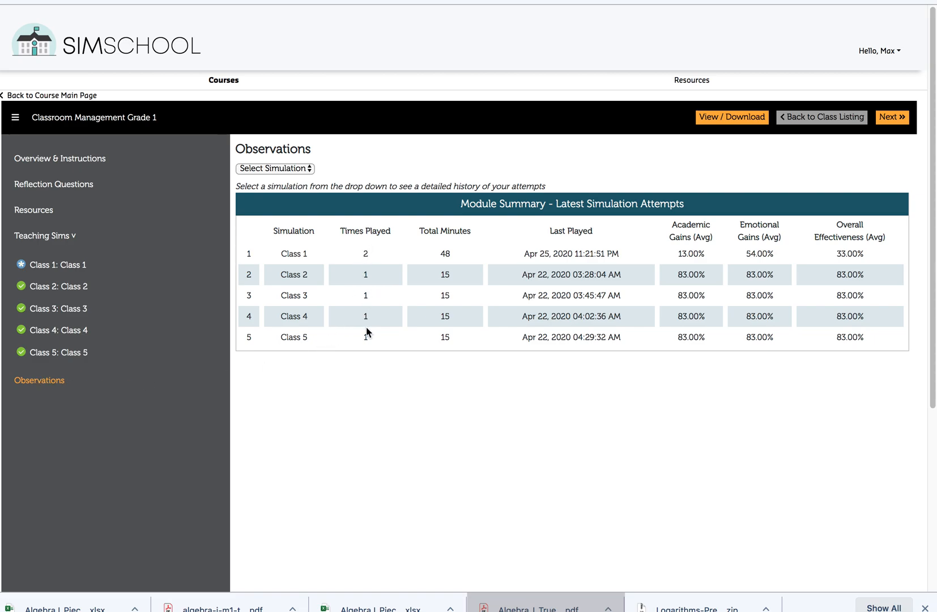
mouse_move(428, 334)
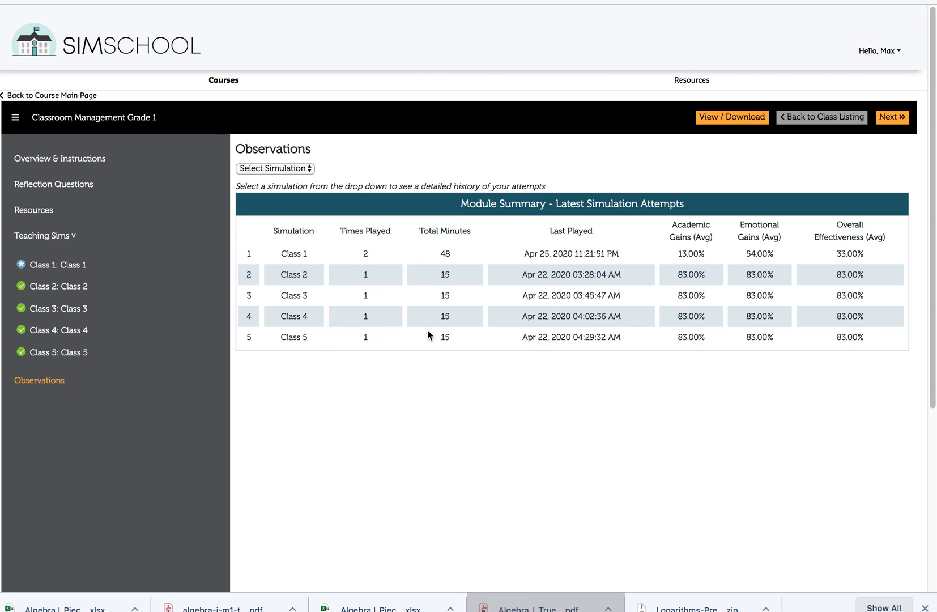
mouse_move(79, 264)
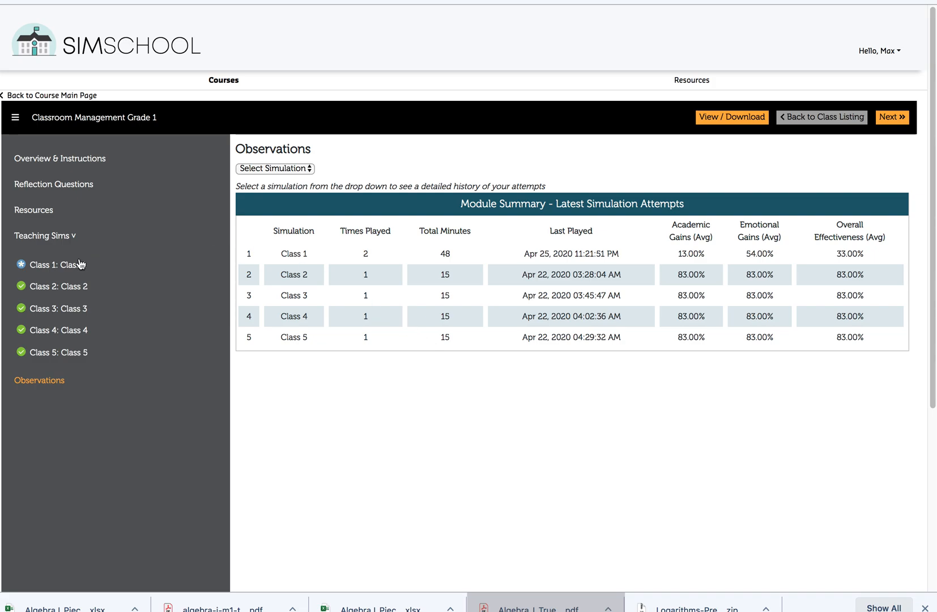
Launch the Class 1 teaching sim, accept its overview, and start the classroom session.
click(58, 264)
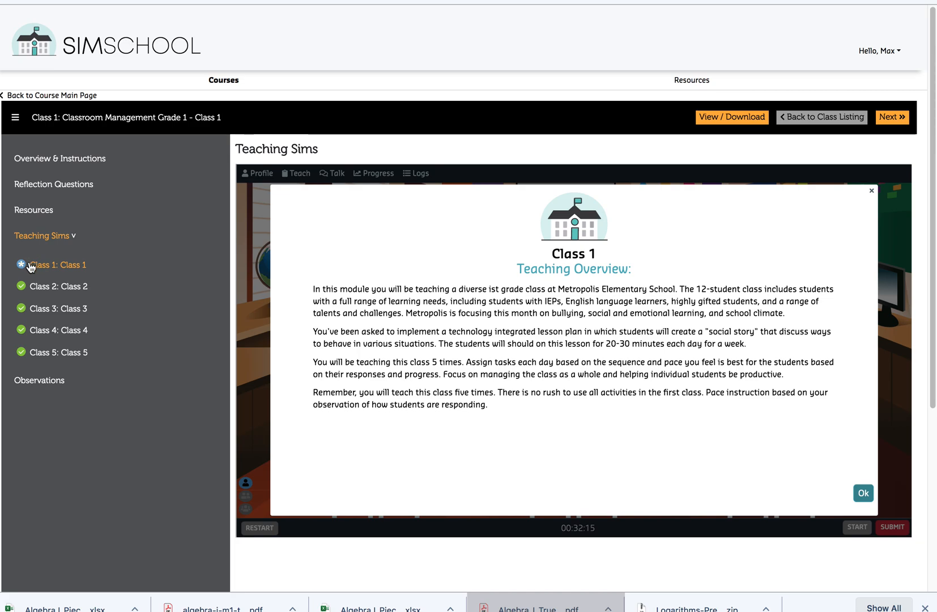
mouse_move(96, 271)
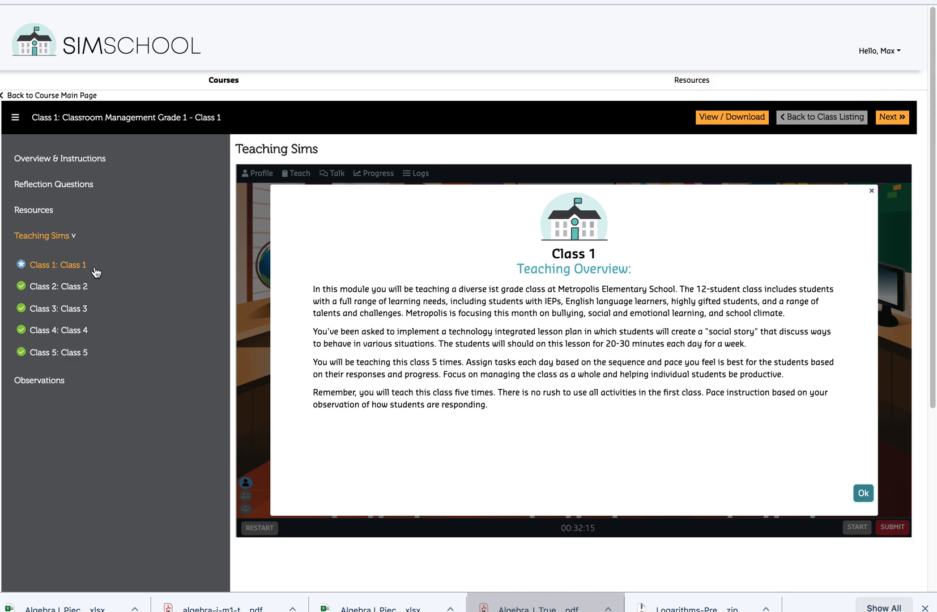
mouse_move(98, 204)
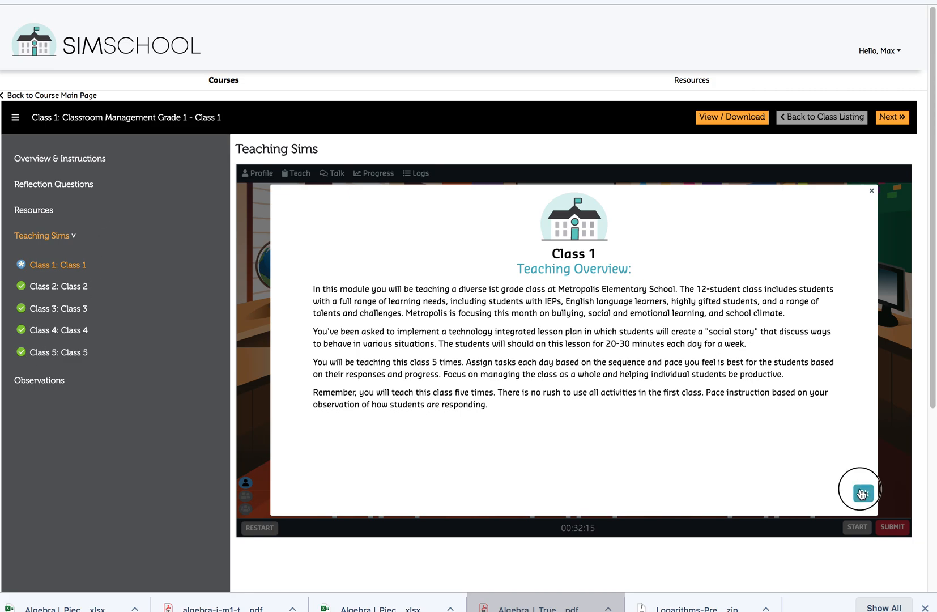
click(859, 490)
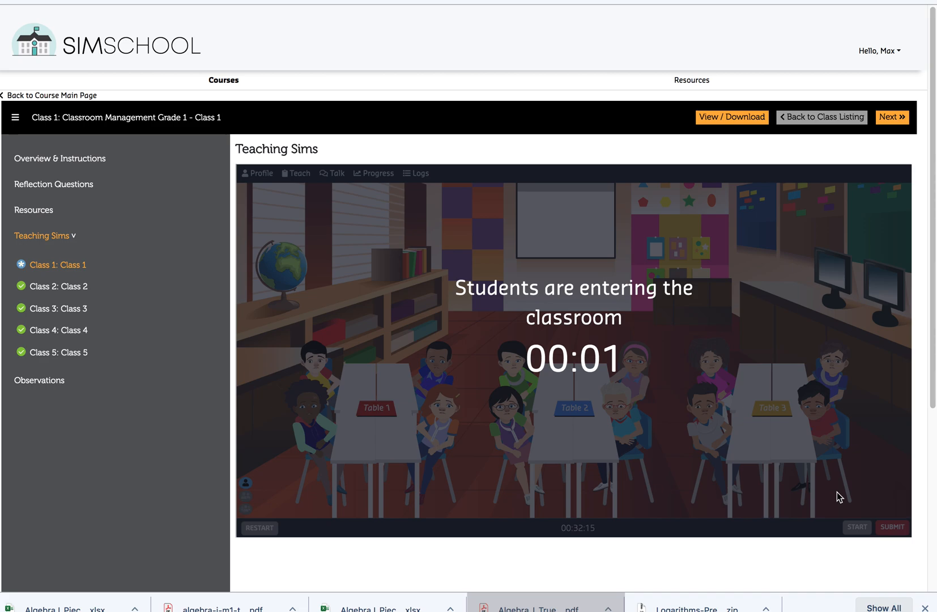
click(857, 528)
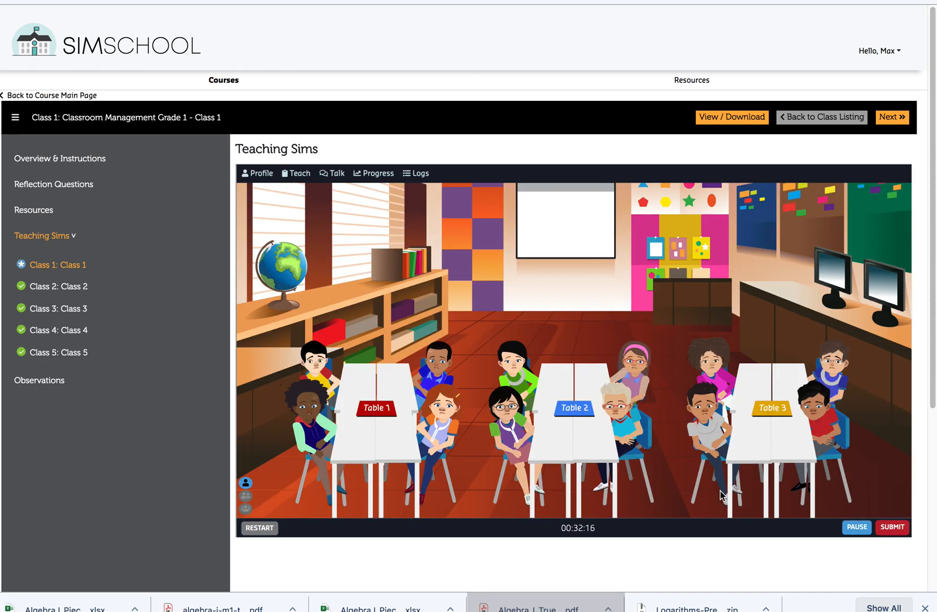
mouse_move(673, 491)
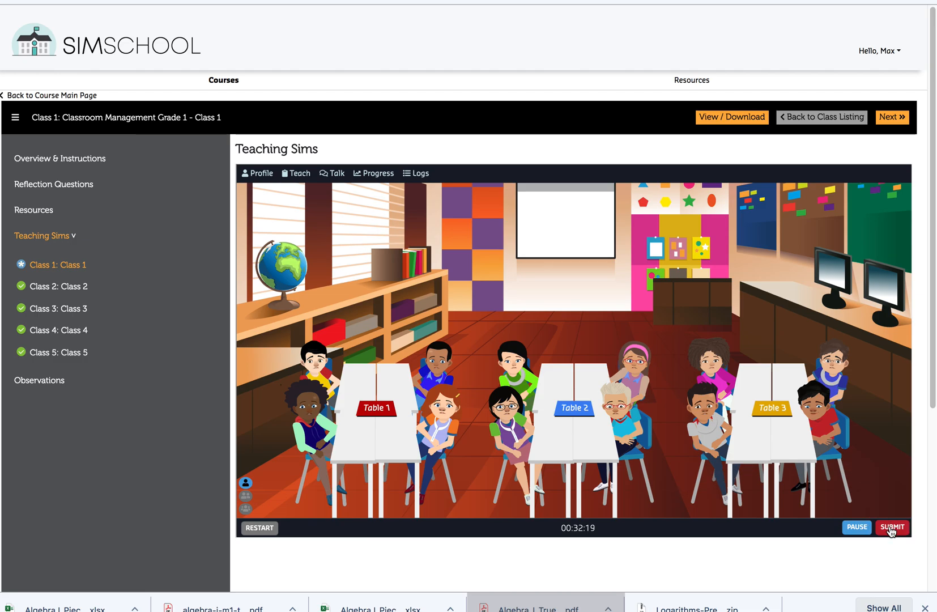
Submit the Class 1 simulation and confirm it in the Submit Simulation dialog.
click(892, 528)
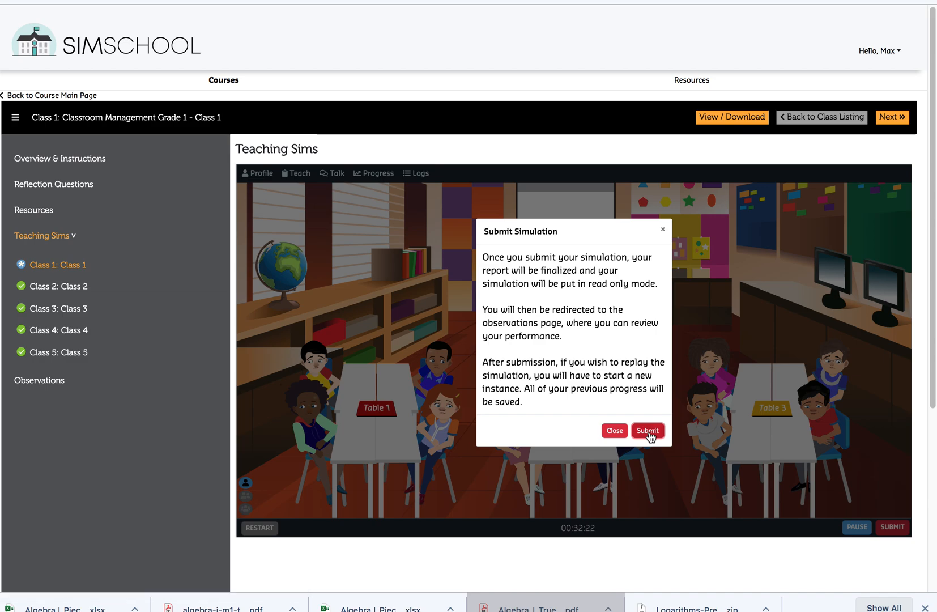
click(647, 430)
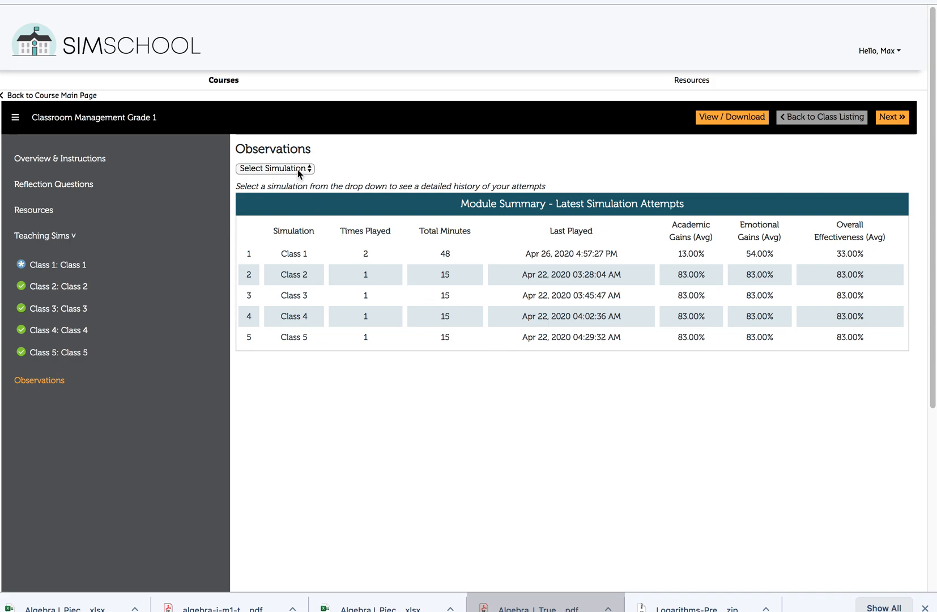
Select Class 1 in Select Simulation and read through its observation report.
click(274, 169)
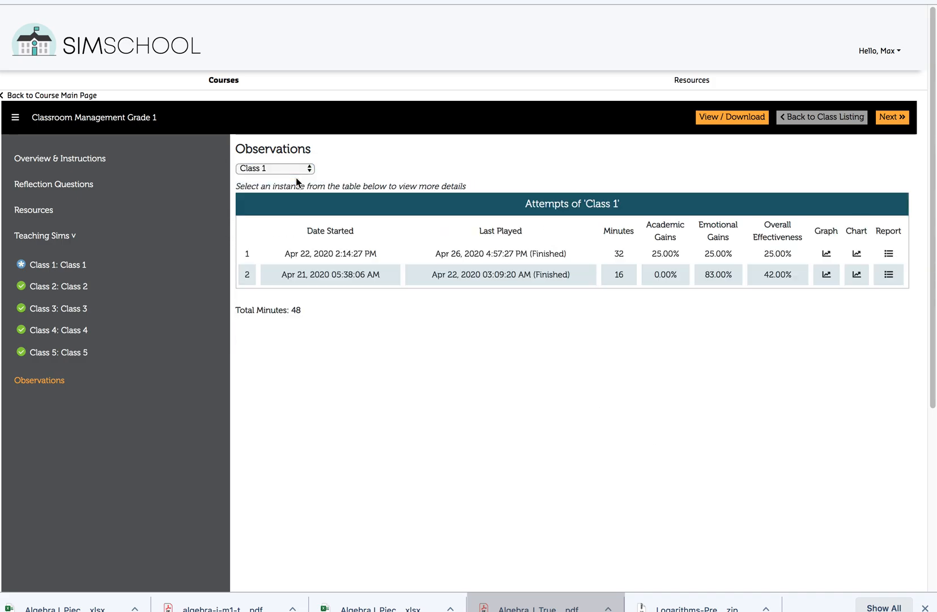
mouse_move(576, 272)
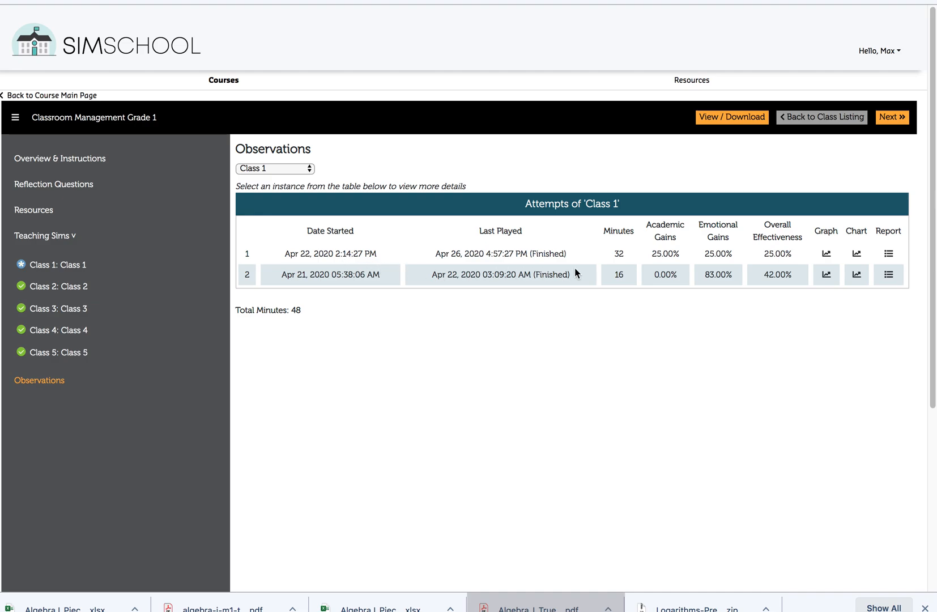
click(888, 274)
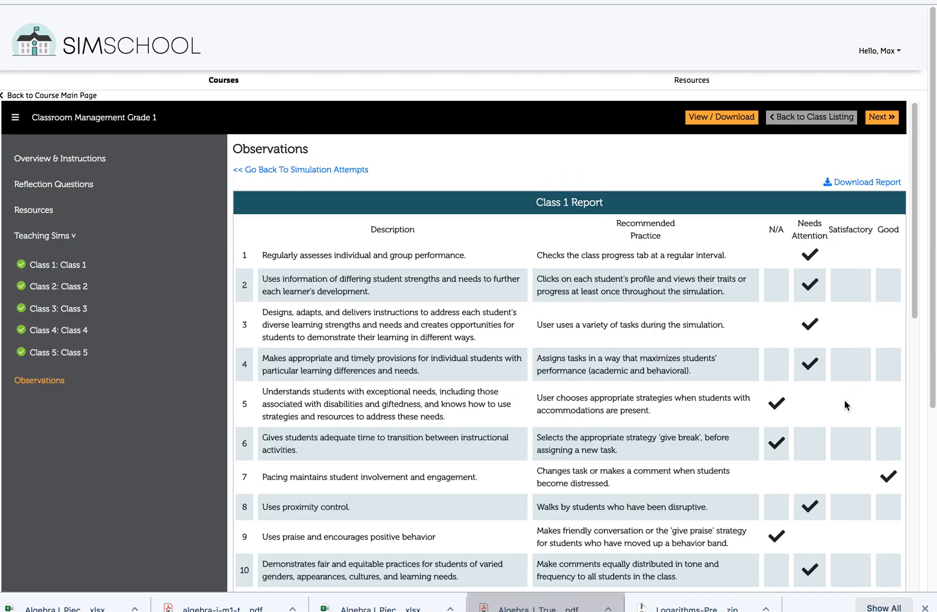
scroll(down, 3)
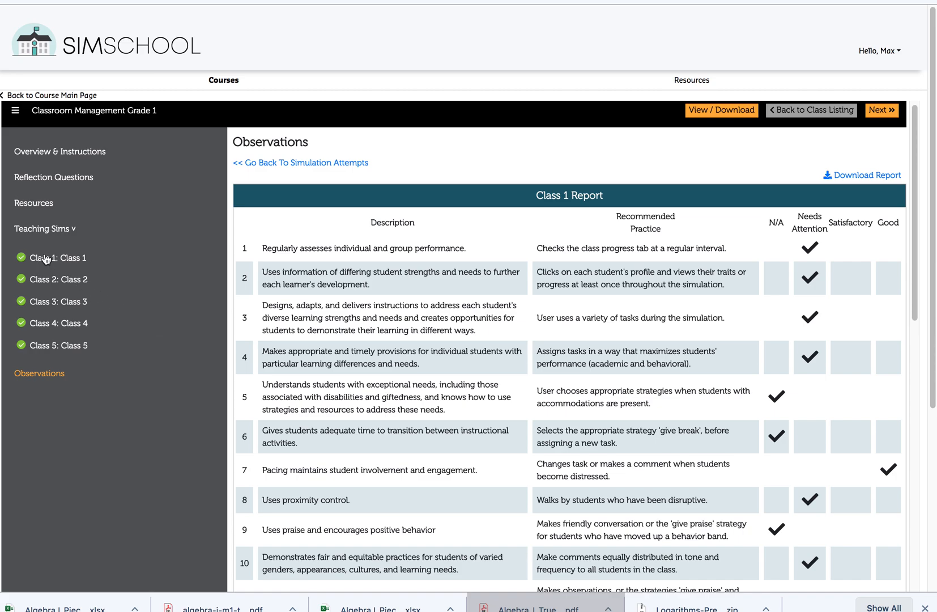
mouse_move(37, 352)
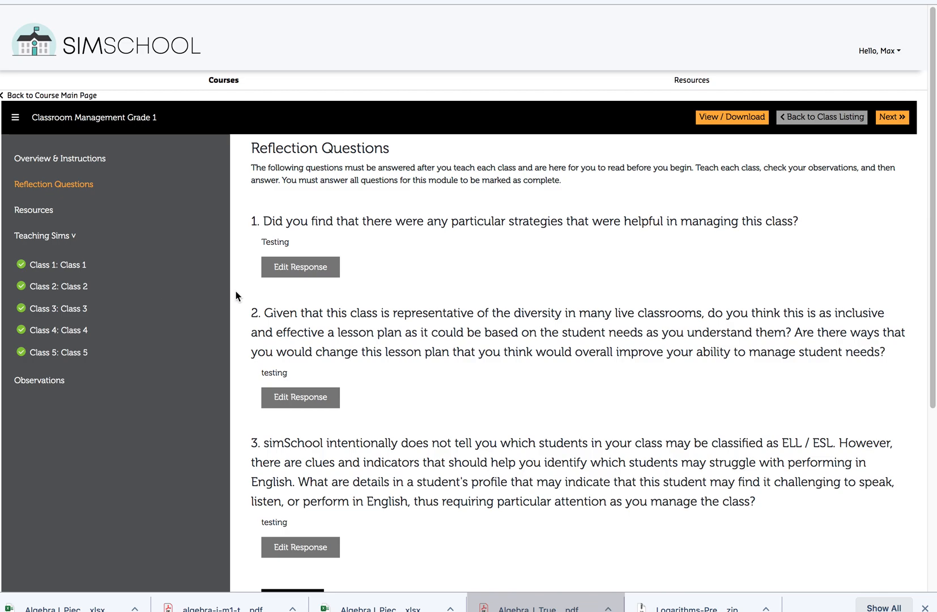
Edit question 1's answer to read 'Provide' and submit it.
click(301, 266)
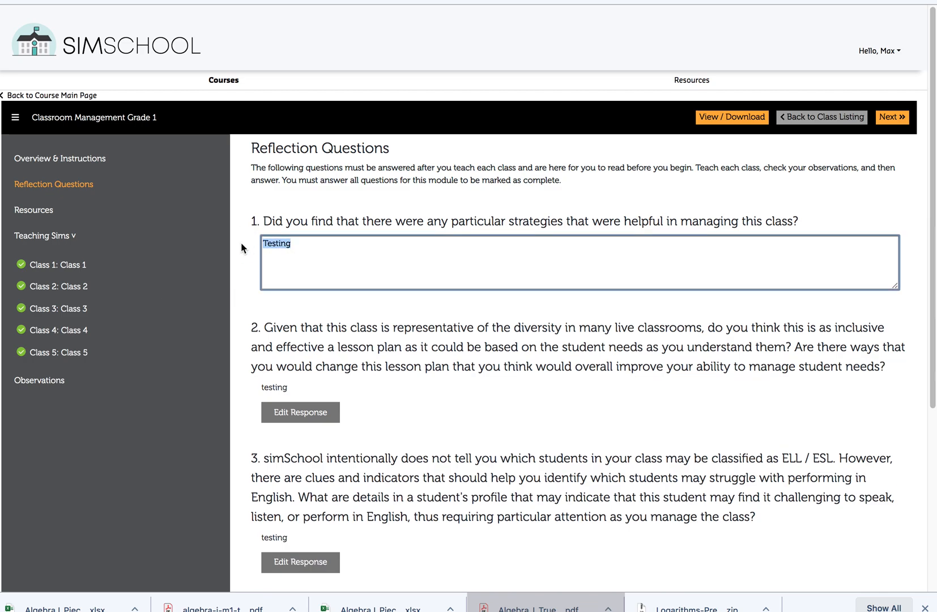
text(Provide)
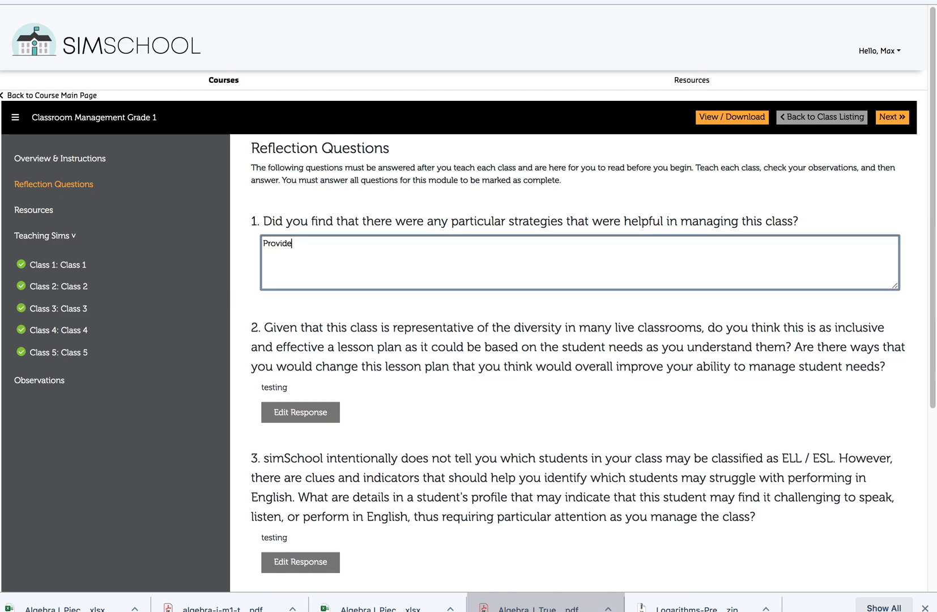
scroll(down, 3)
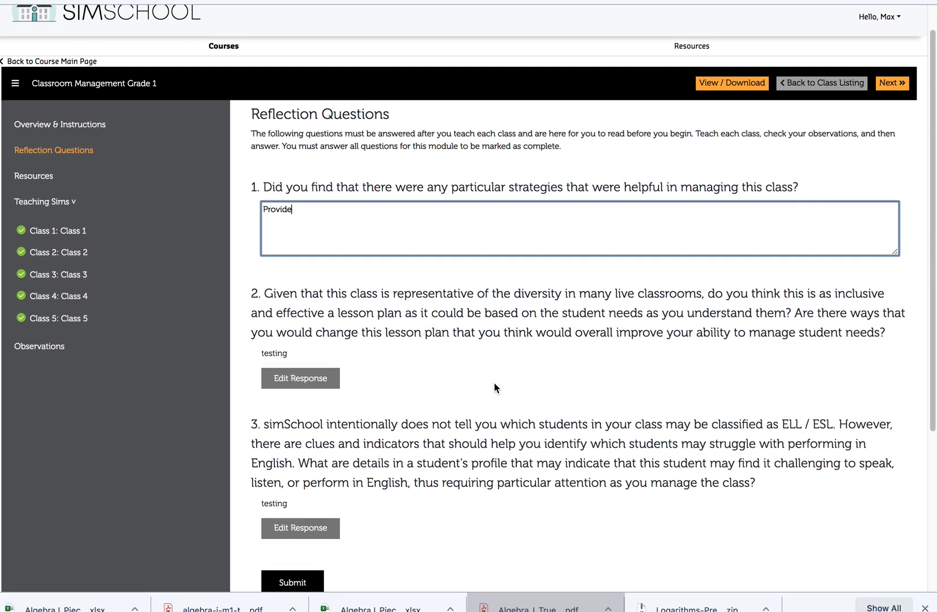
click(293, 355)
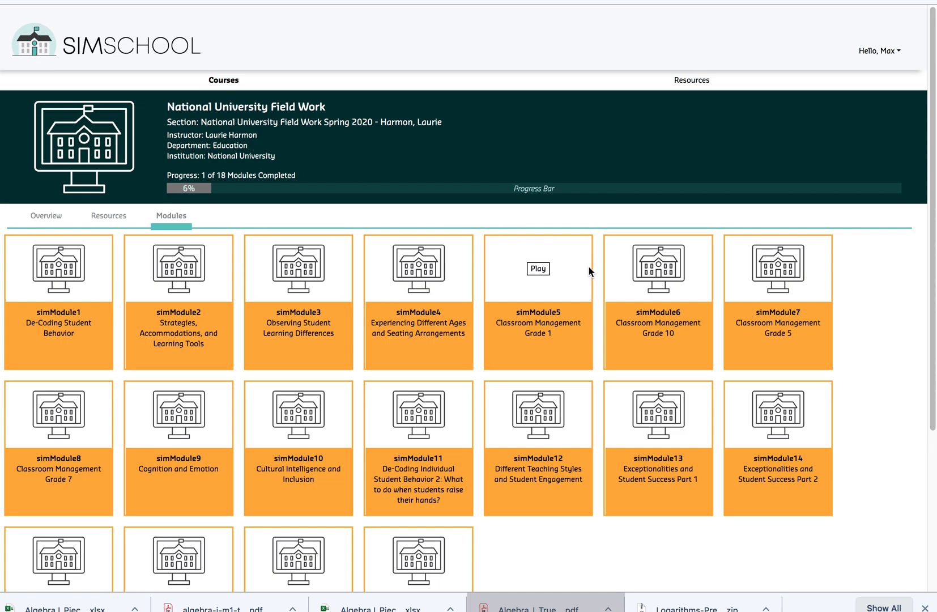
Enter simModule6 Classroom Management Grade 10 and show its three reflection questions.
click(537, 268)
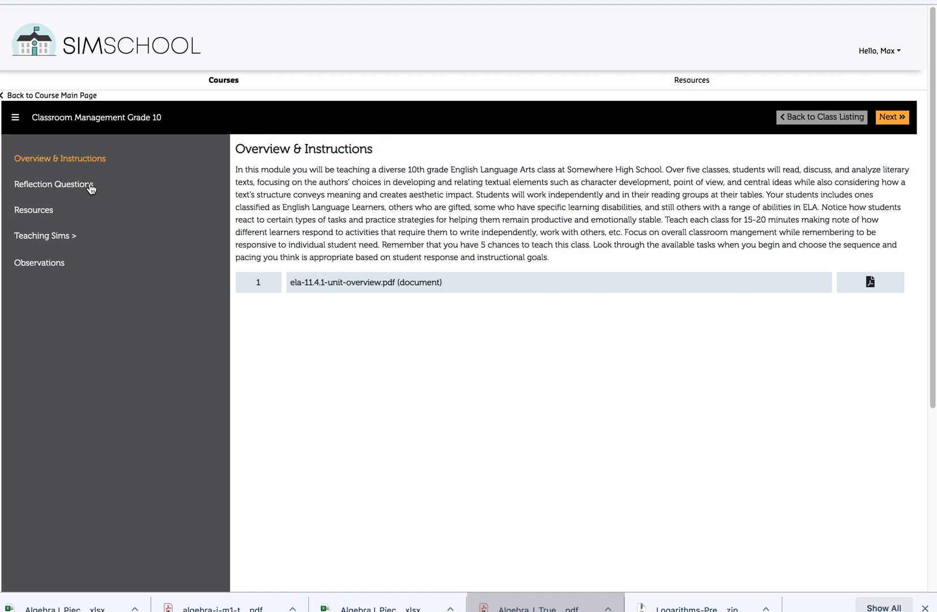
click(44, 235)
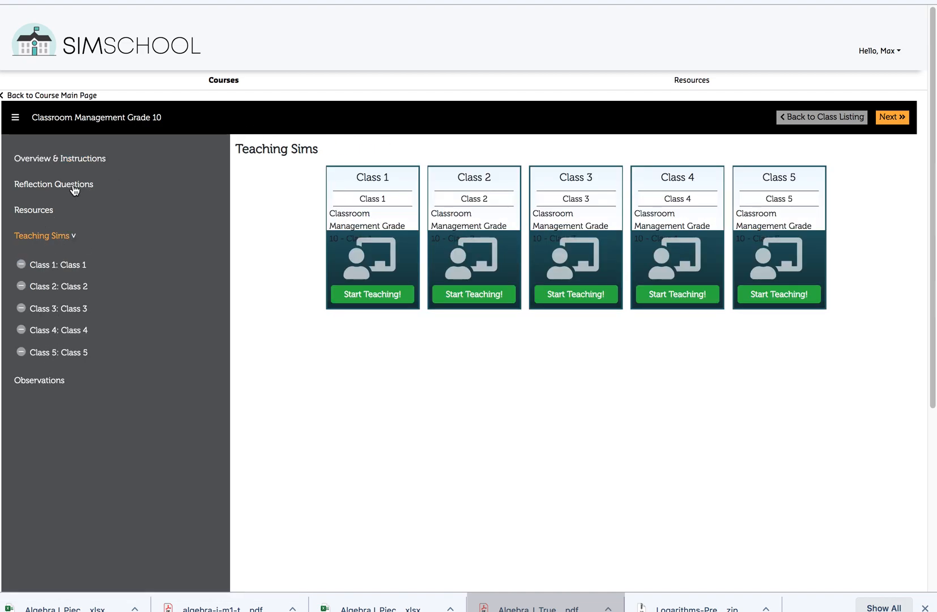
click(53, 184)
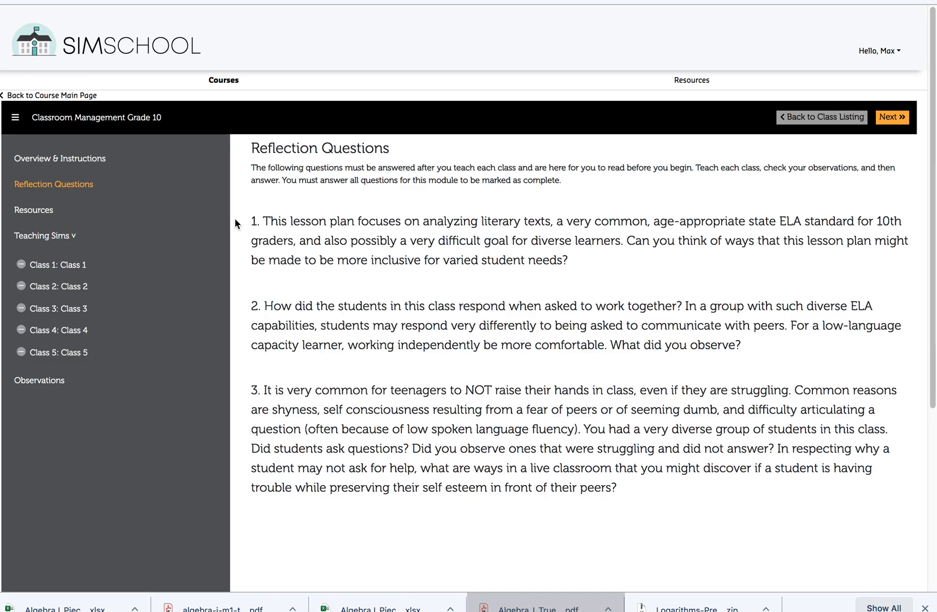
mouse_move(400, 380)
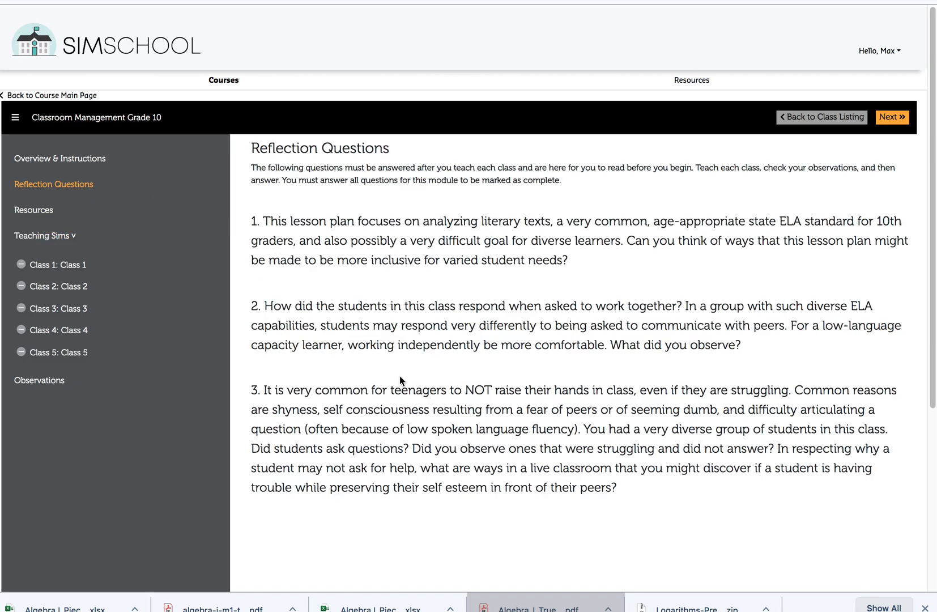
mouse_move(111, 352)
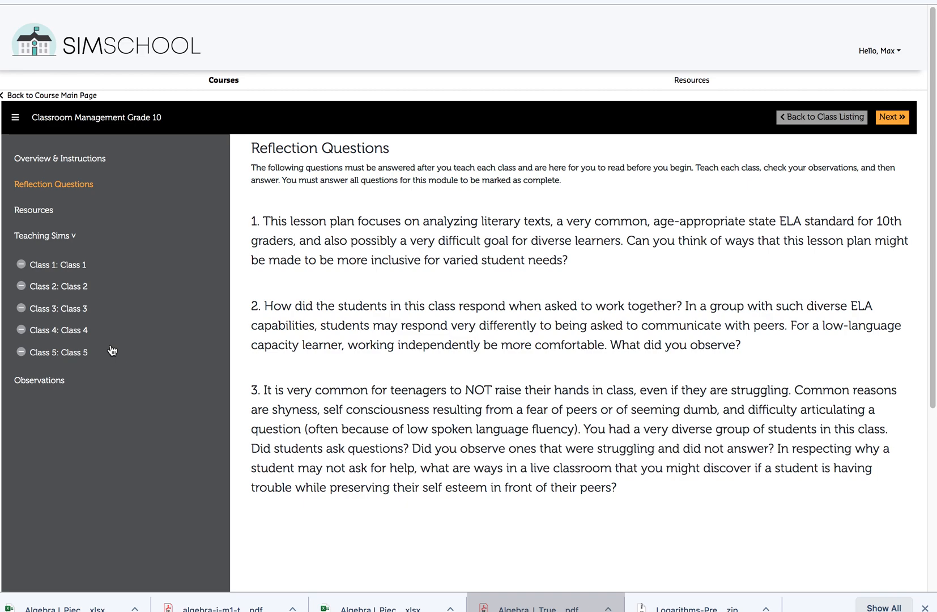